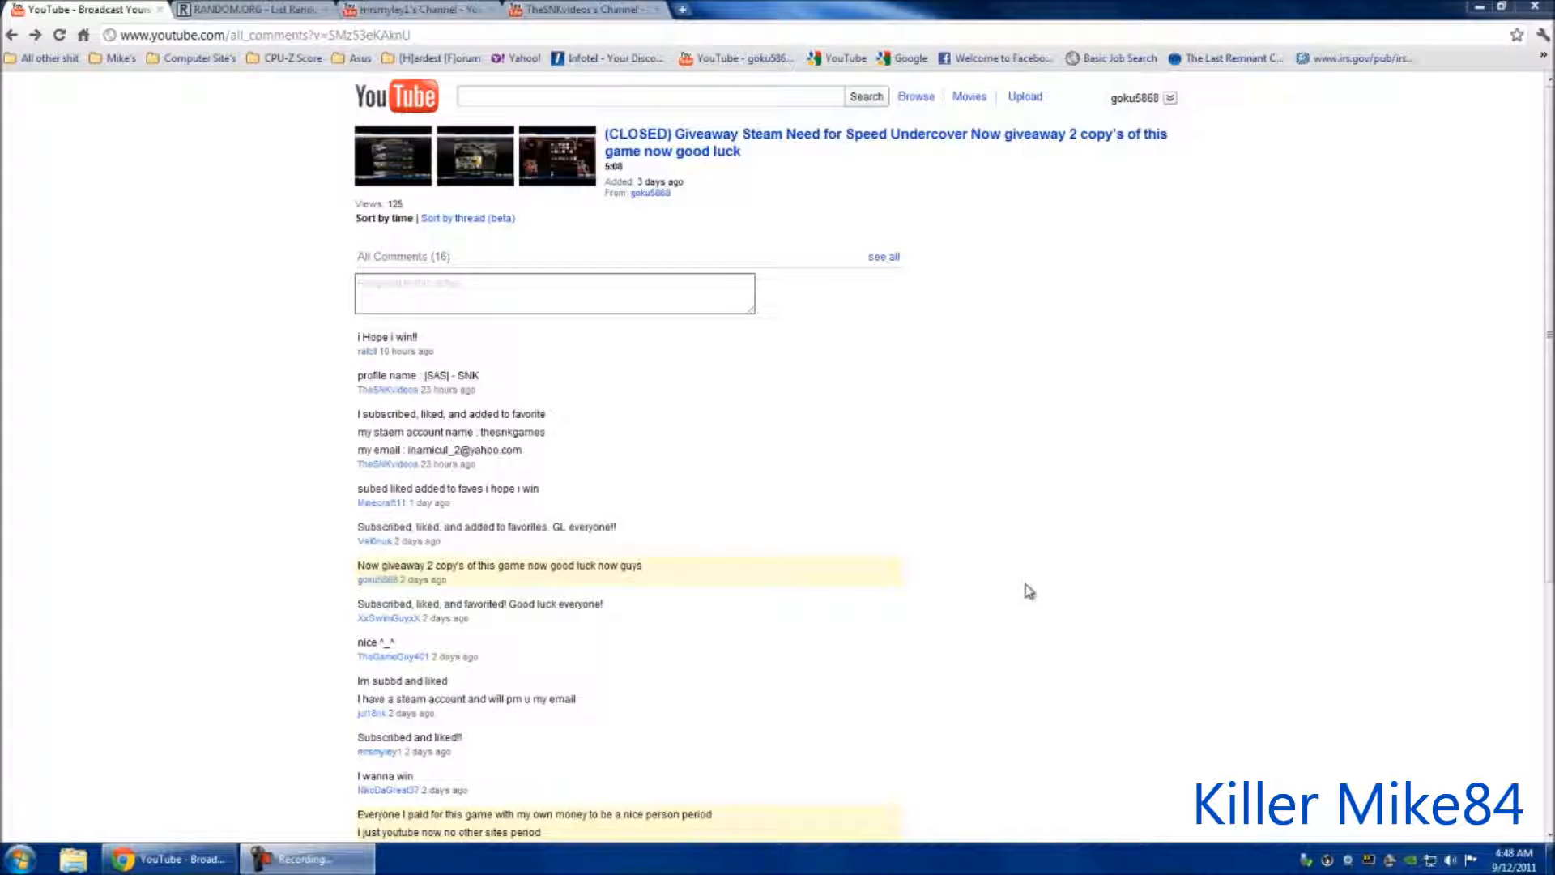
mouse_move(1032, 565)
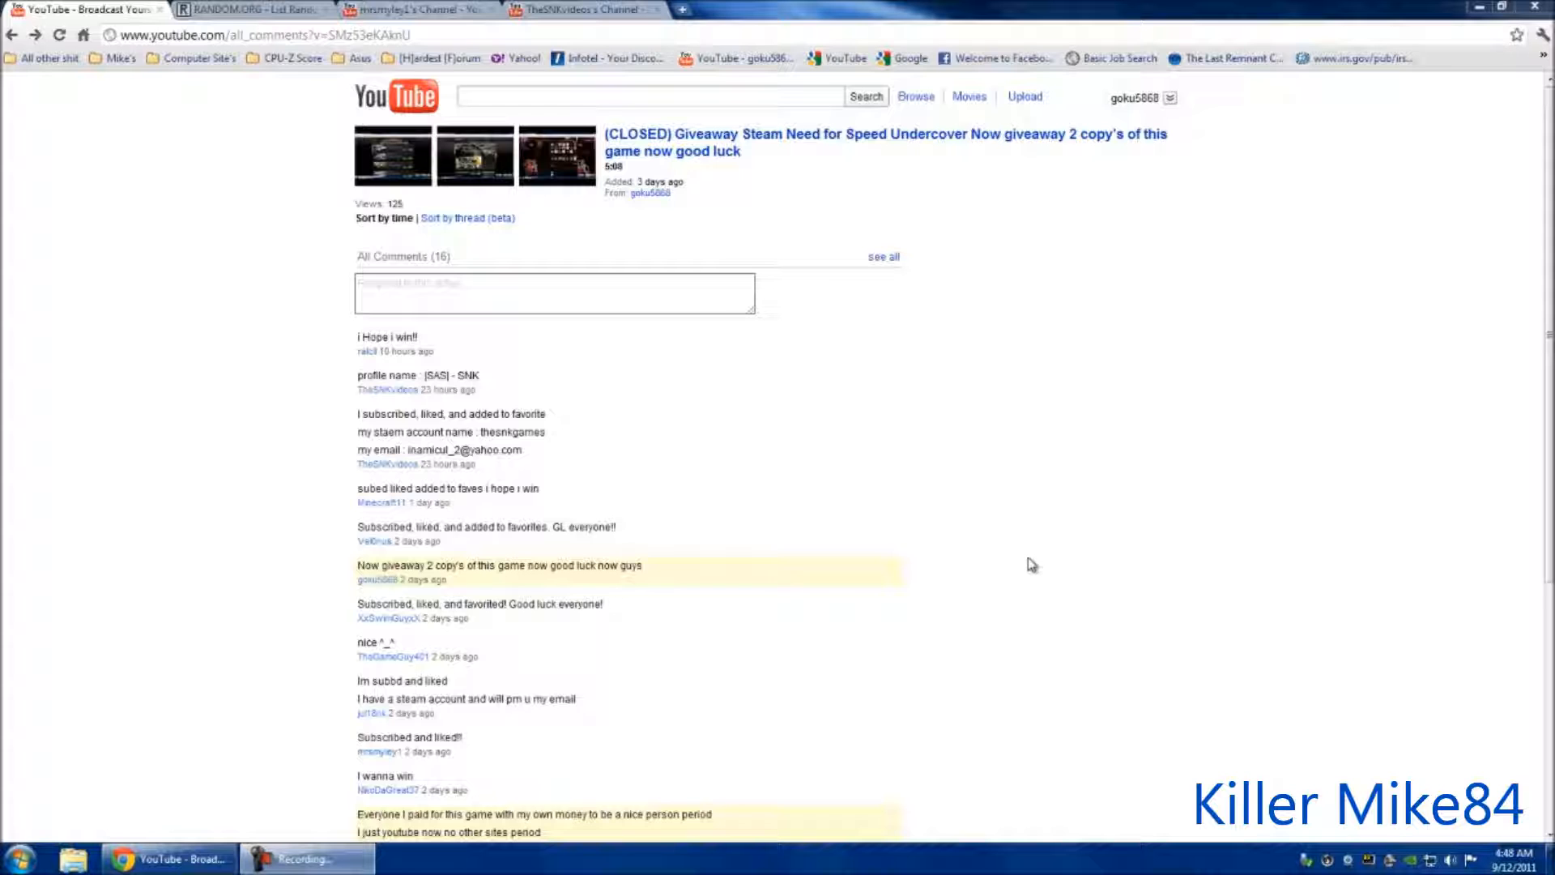
mouse_move(238, 468)
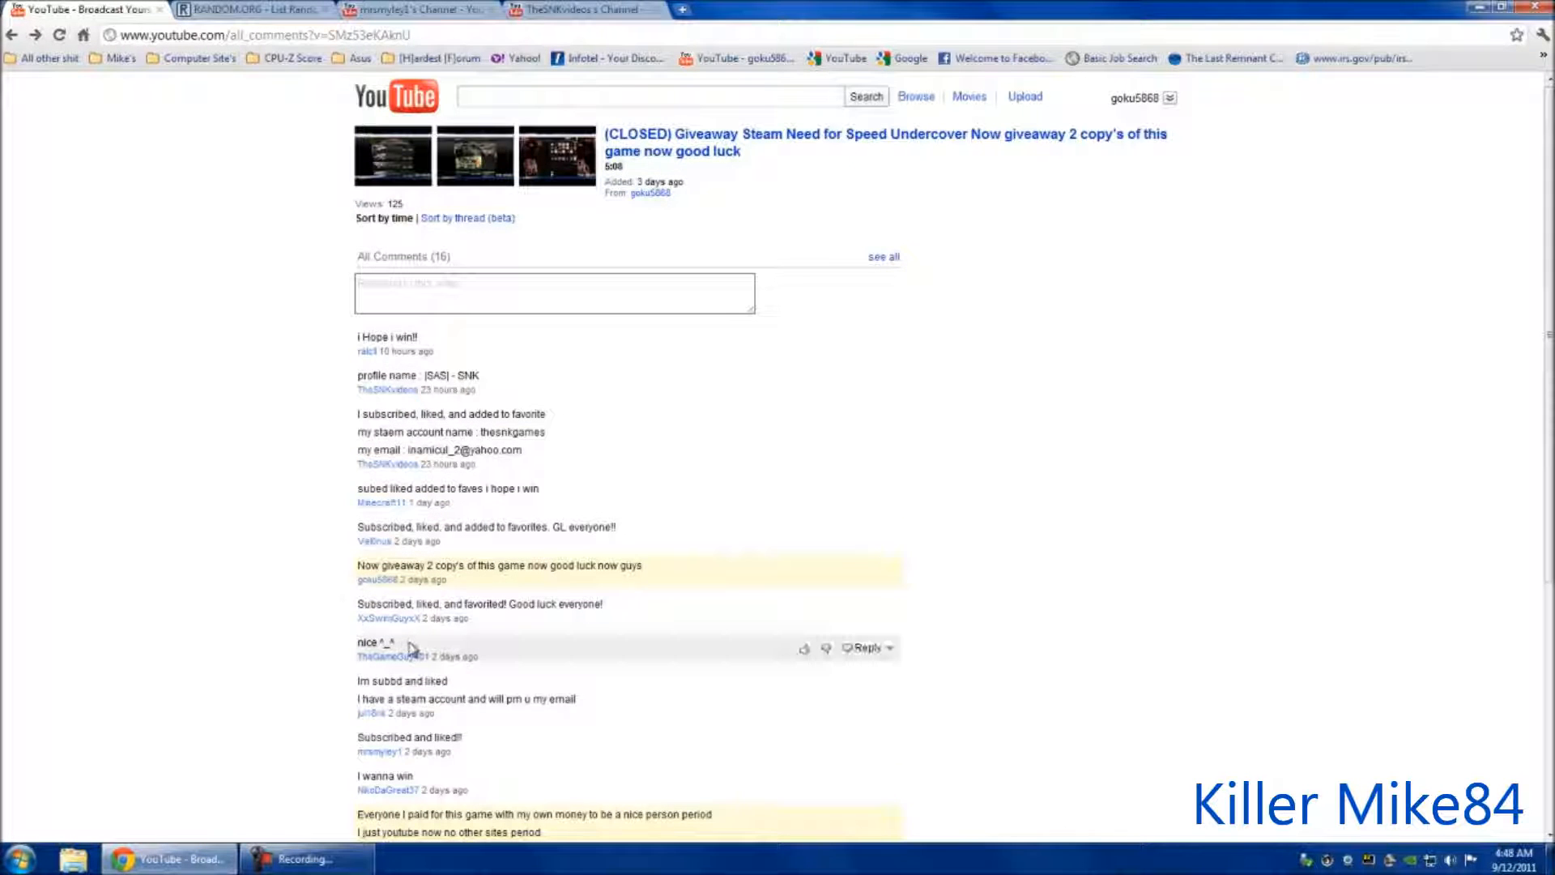
scroll(down, 3)
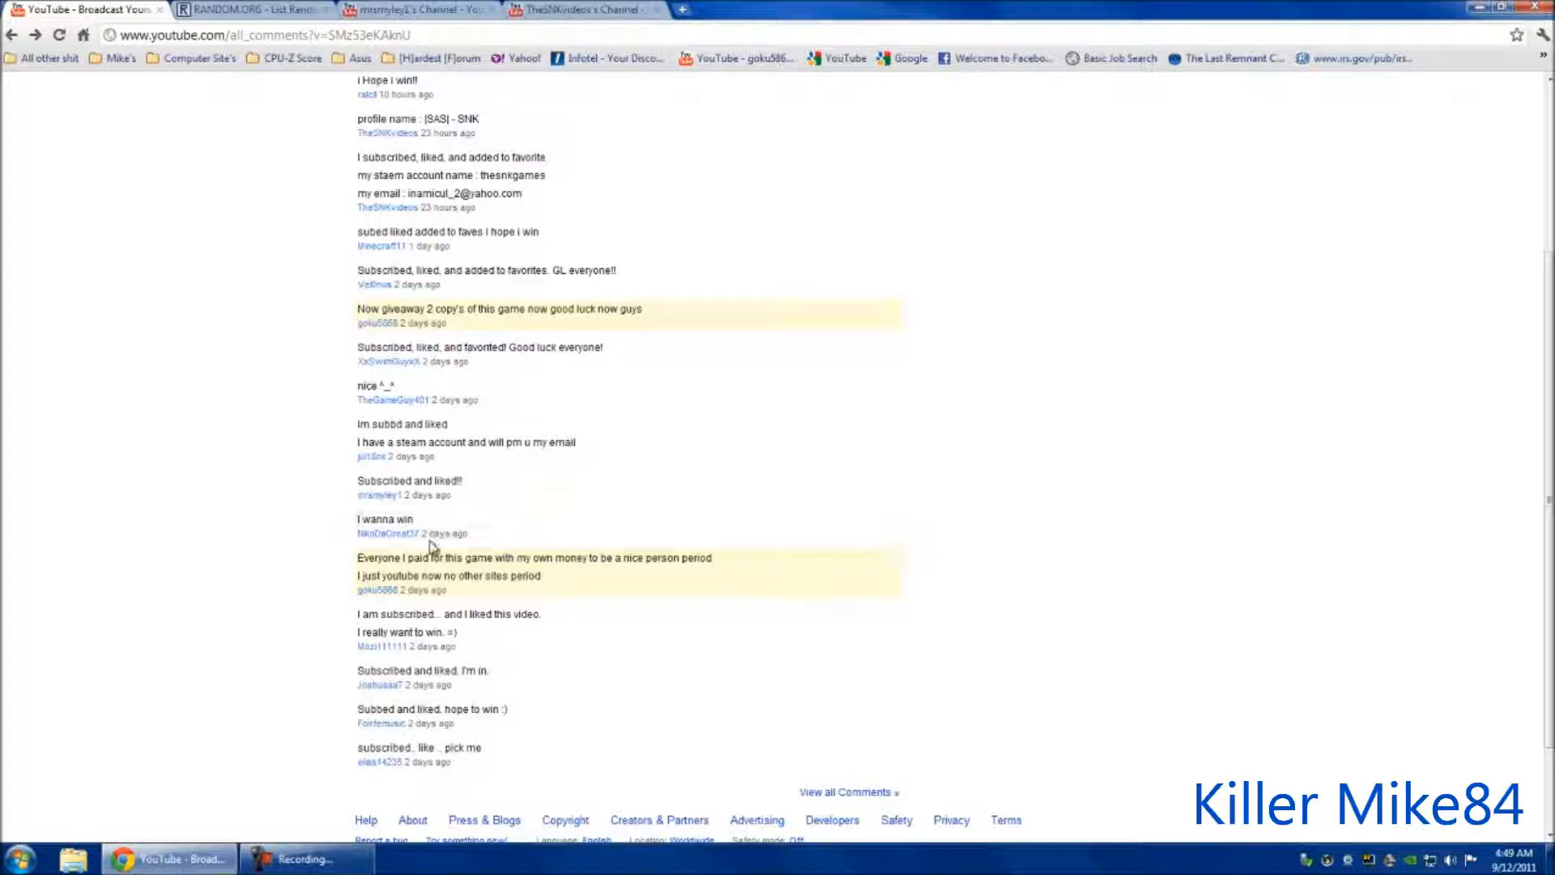
mouse_move(468, 550)
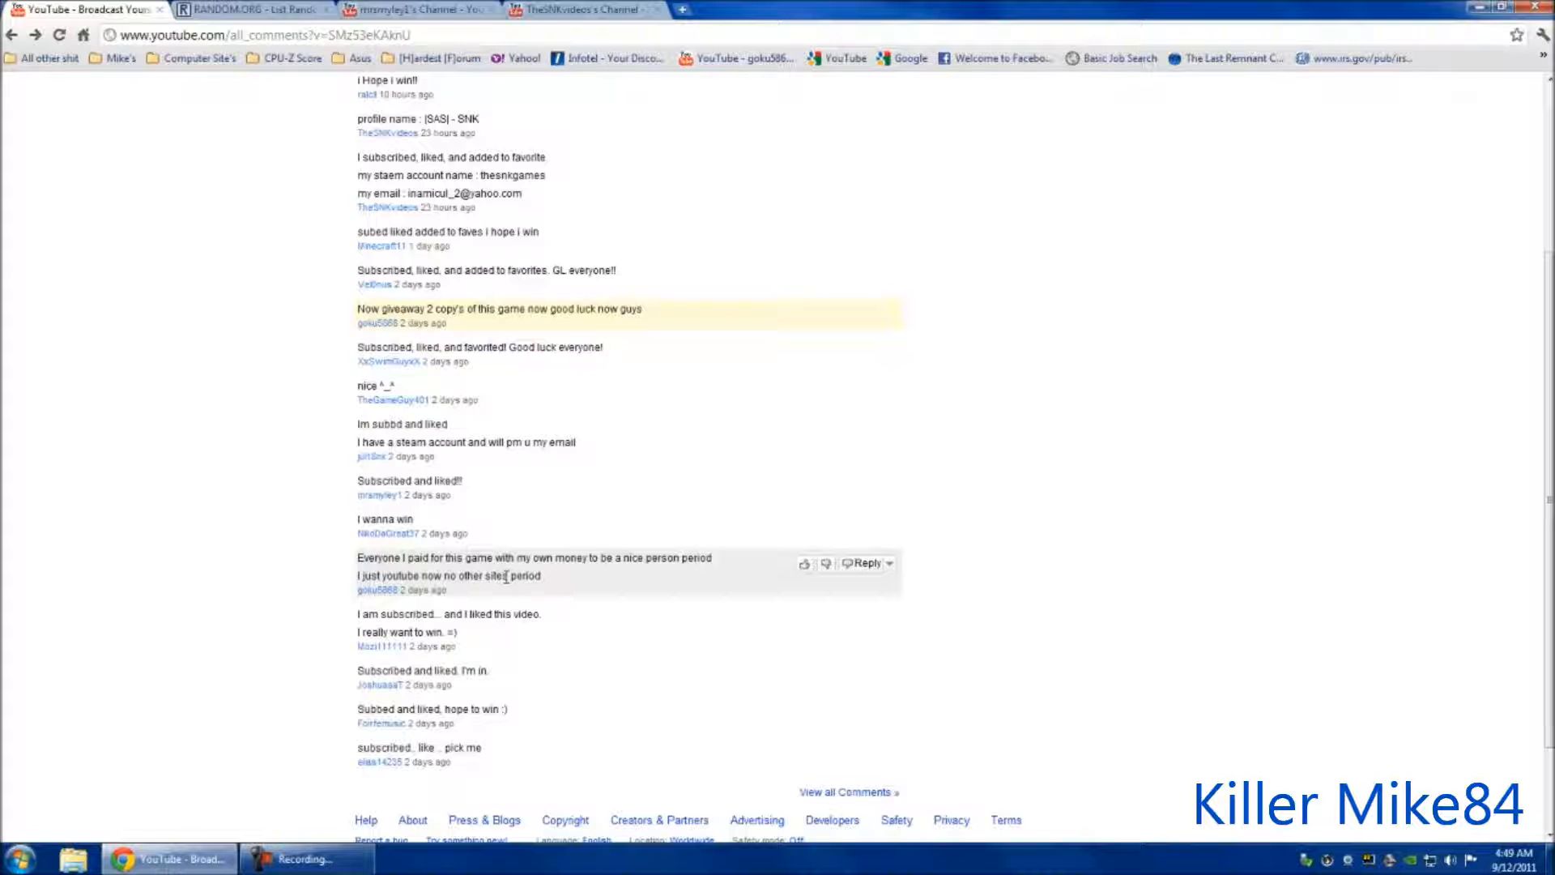
mouse_move(441, 485)
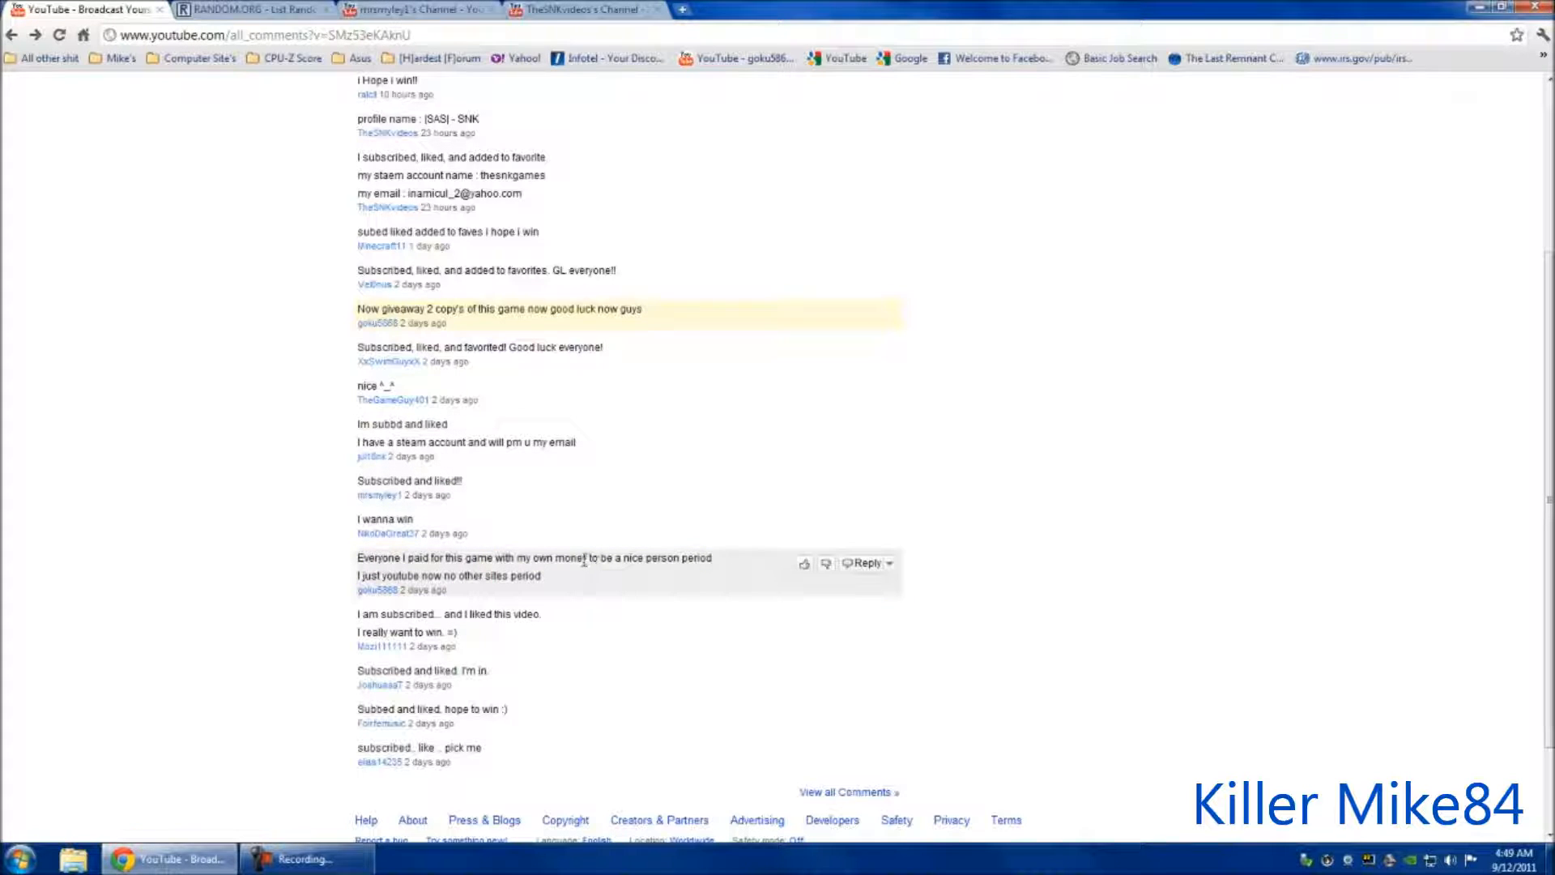
mouse_move(560, 583)
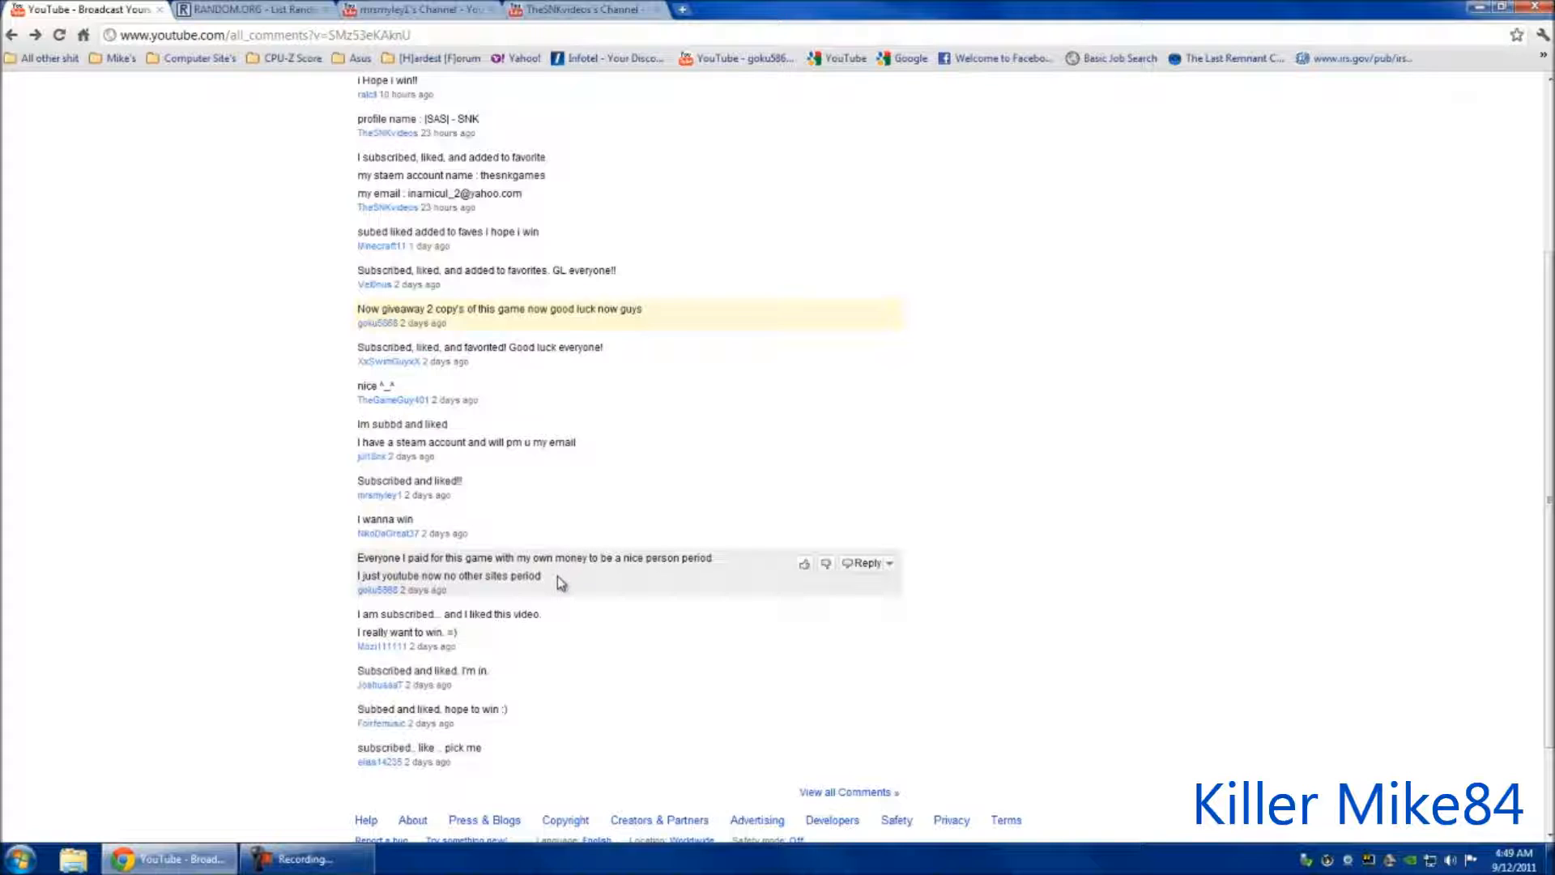
mouse_move(533, 589)
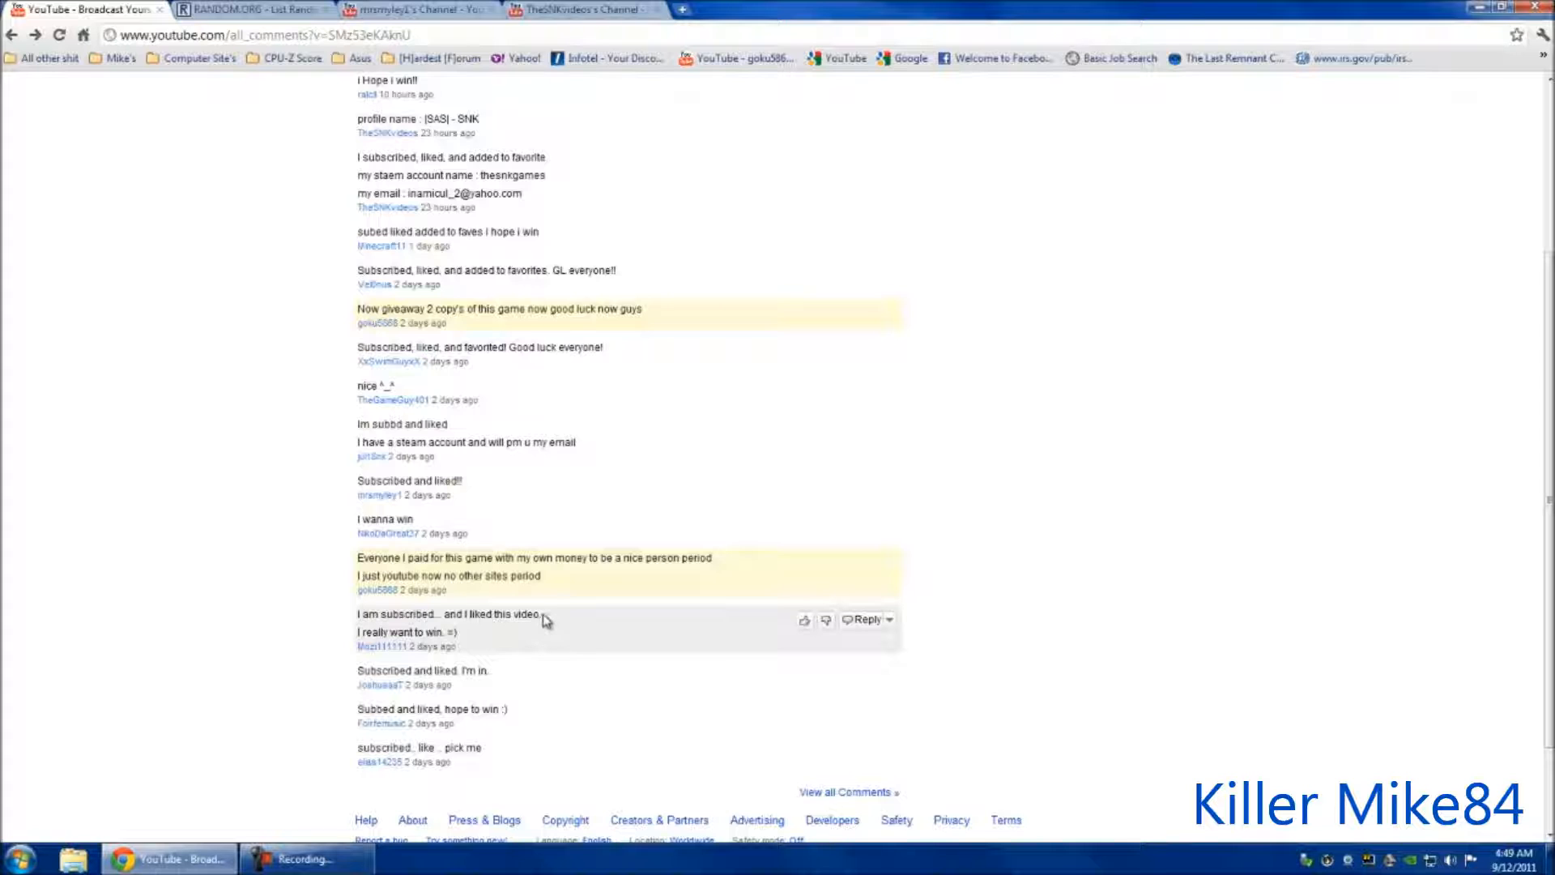
mouse_move(563, 700)
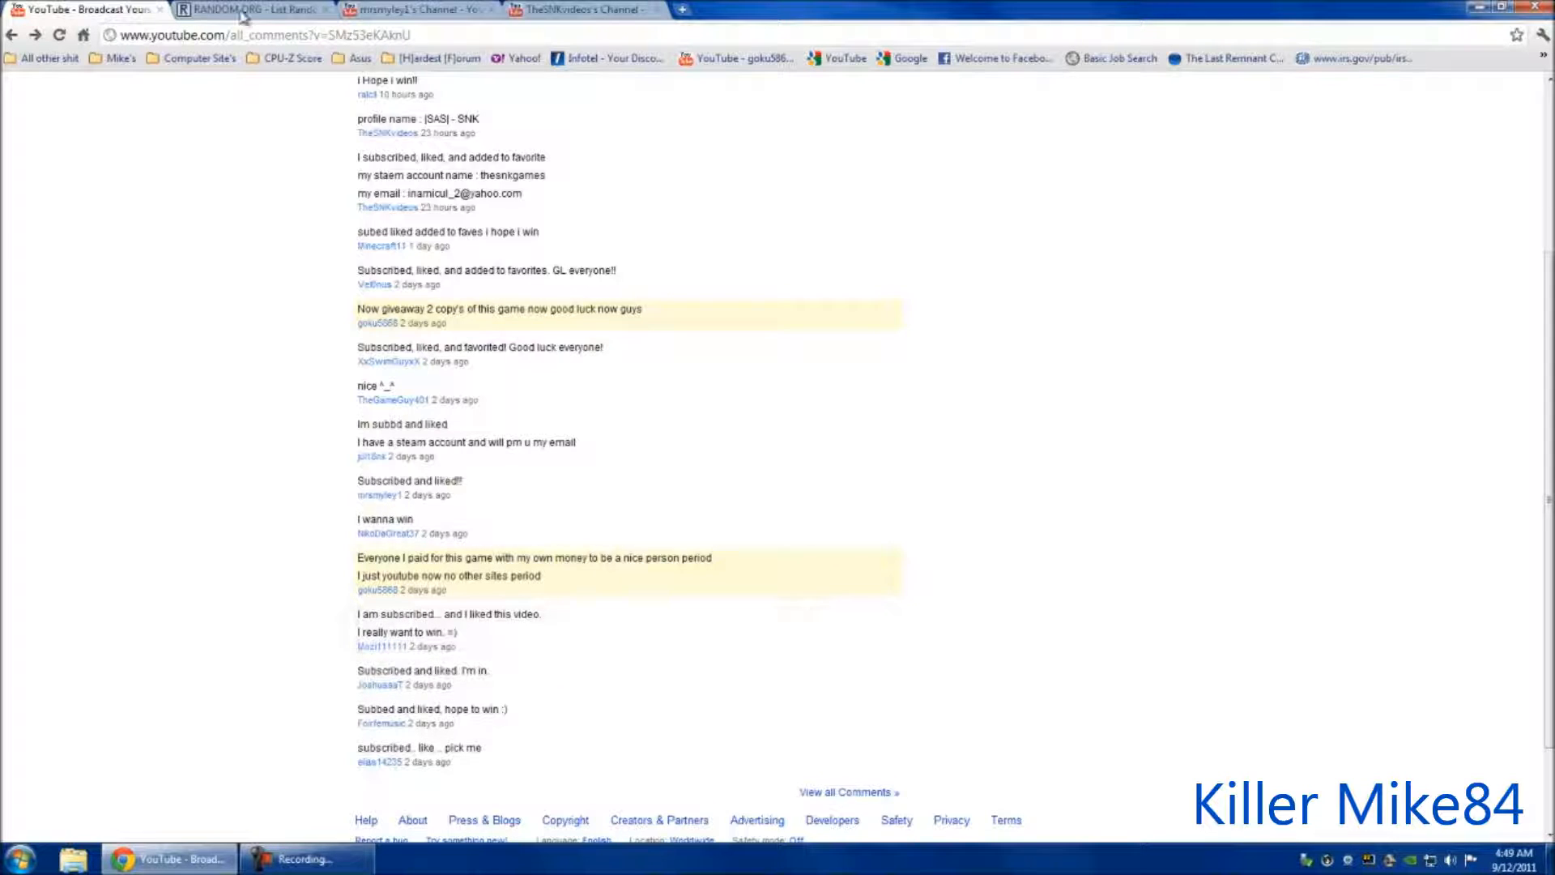
click(248, 10)
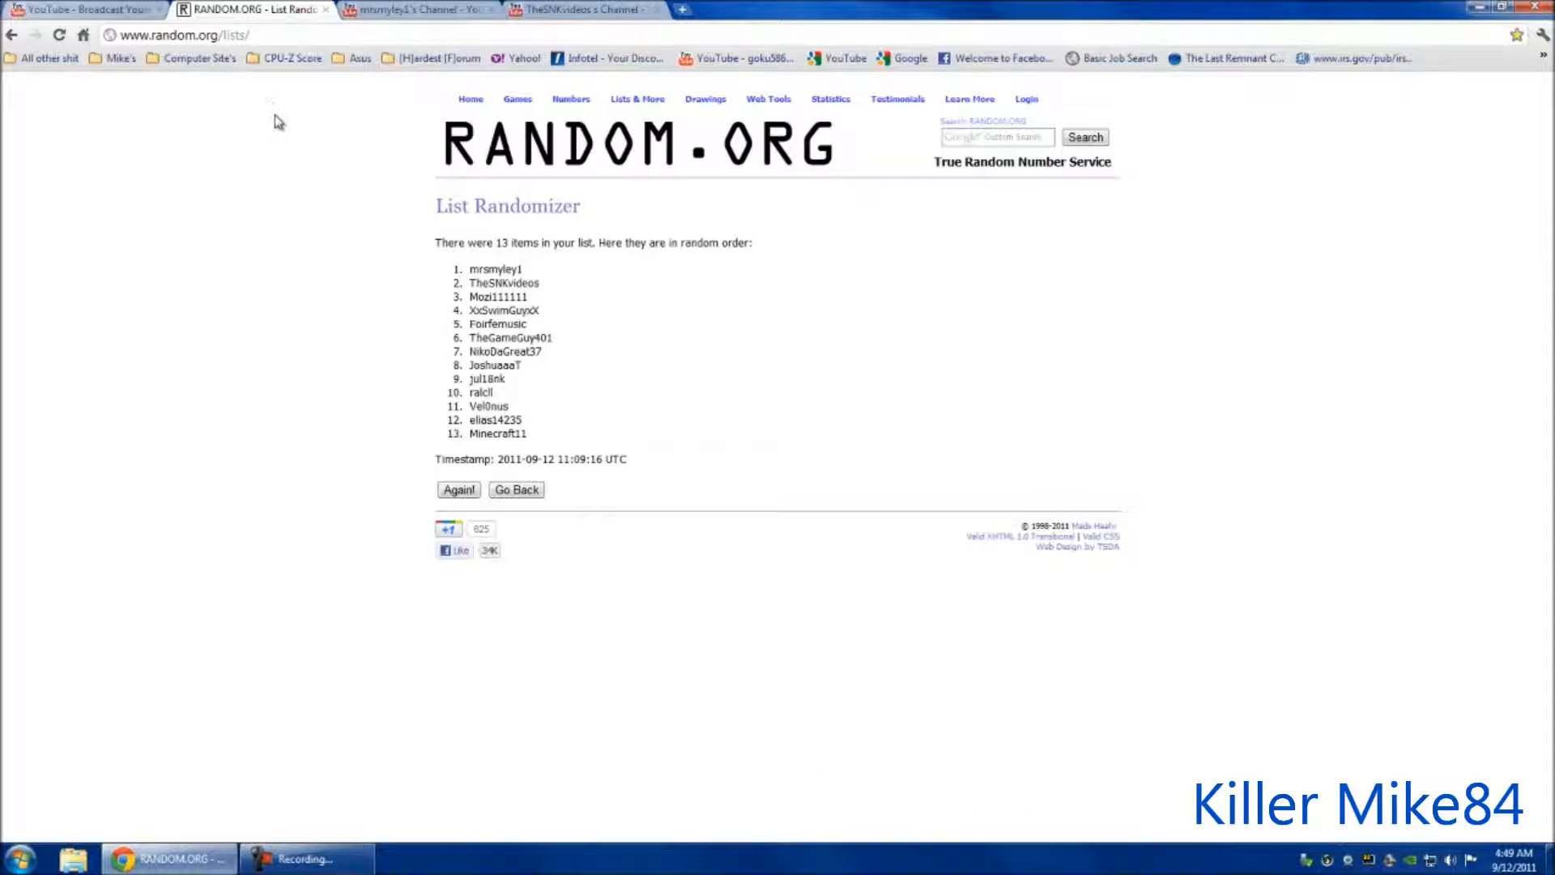
mouse_move(665, 276)
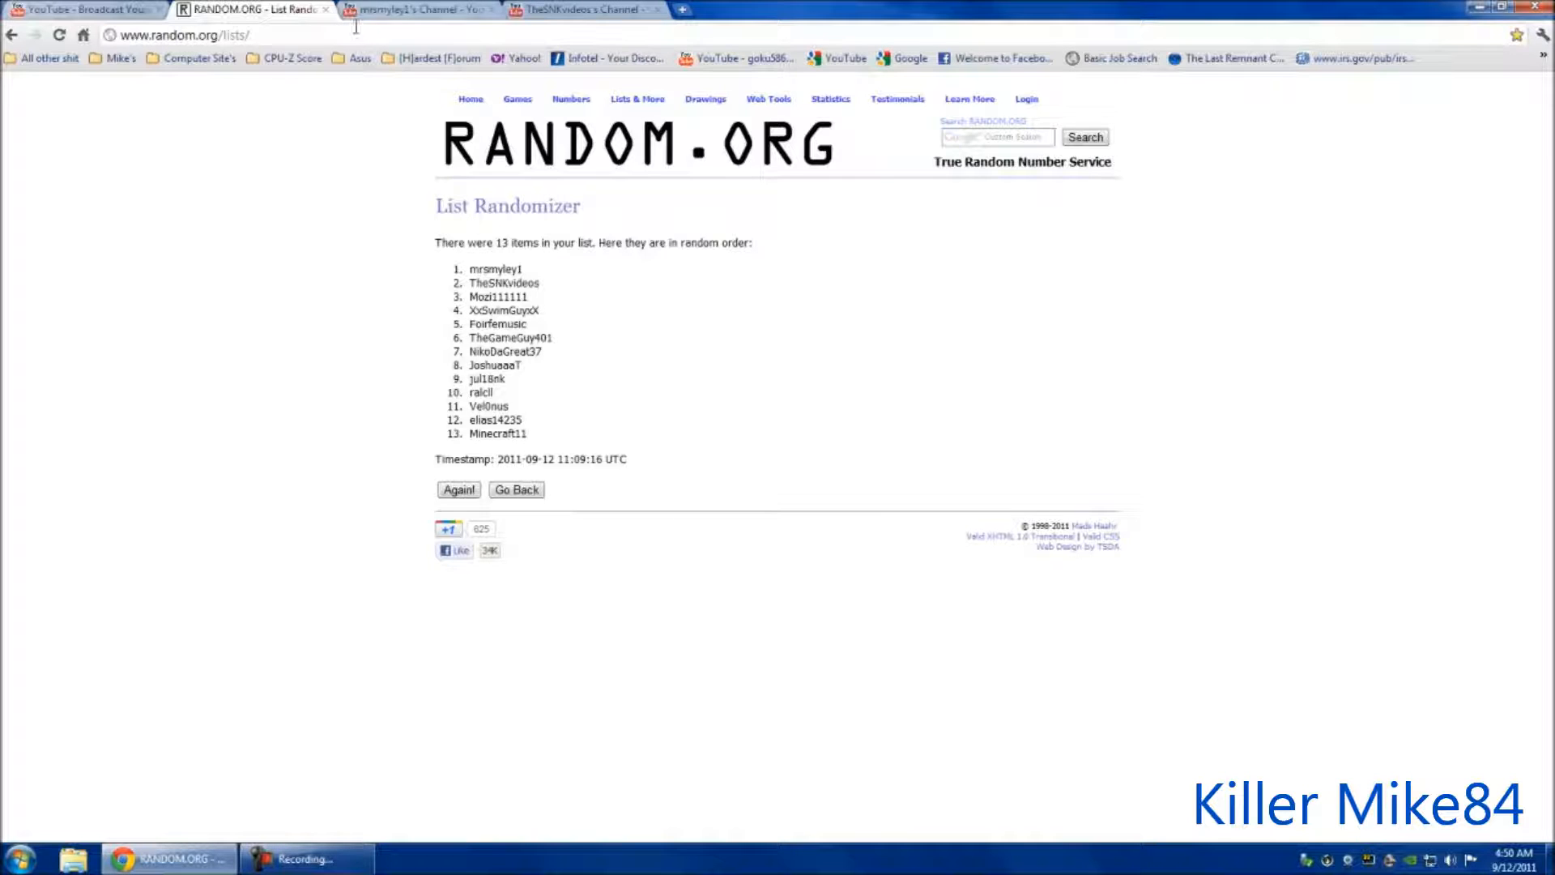
click(416, 10)
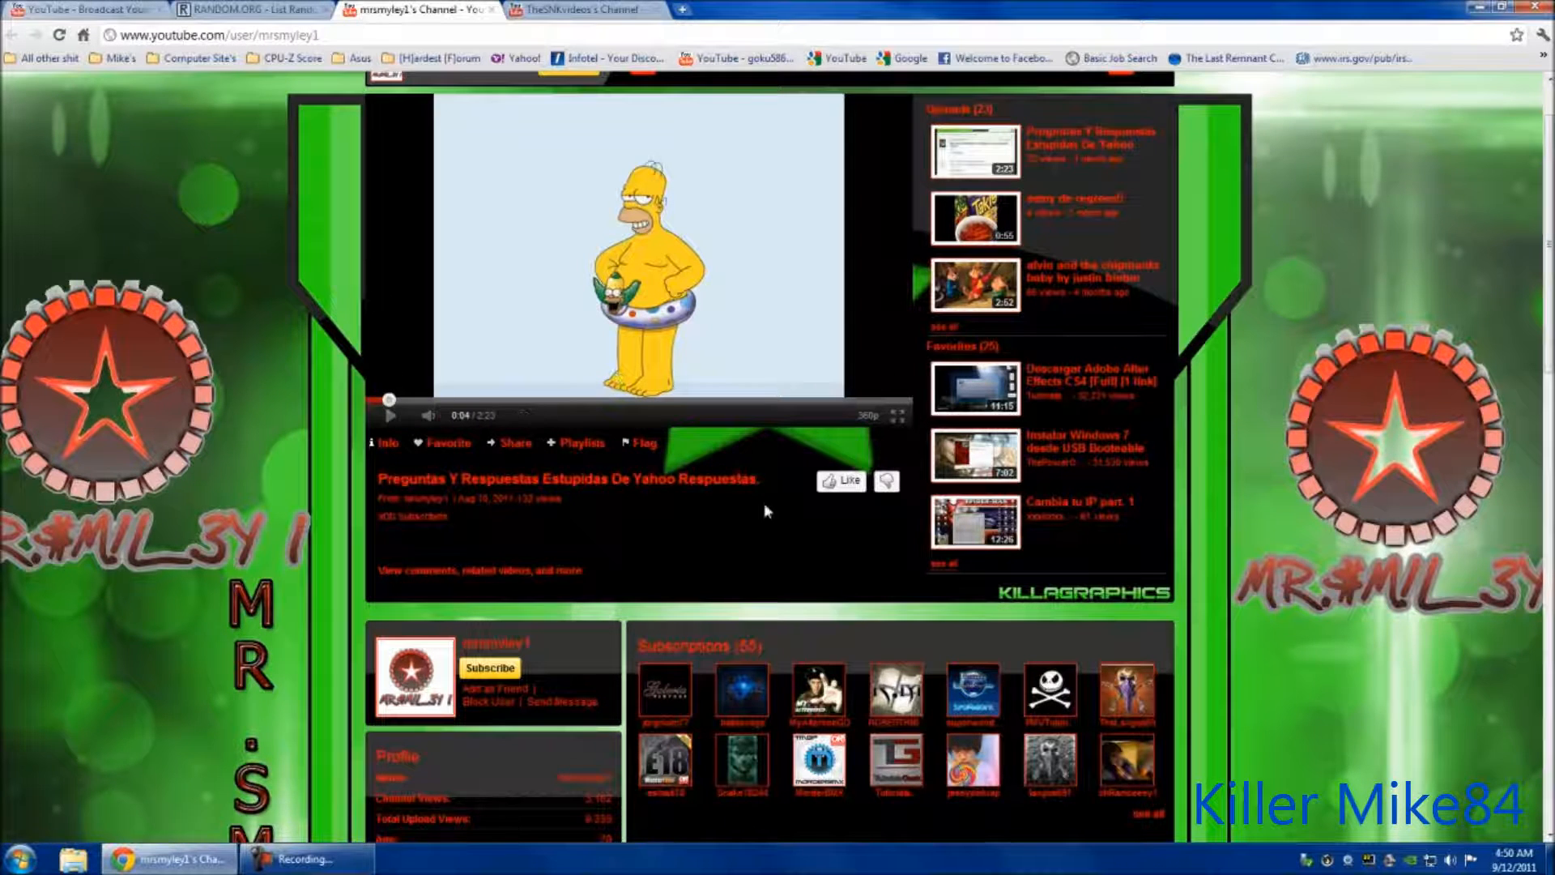
Step: Scroll through mrsmyley1's channel, then switch to second winner TheSNKvideos' channel
scroll(down, 3)
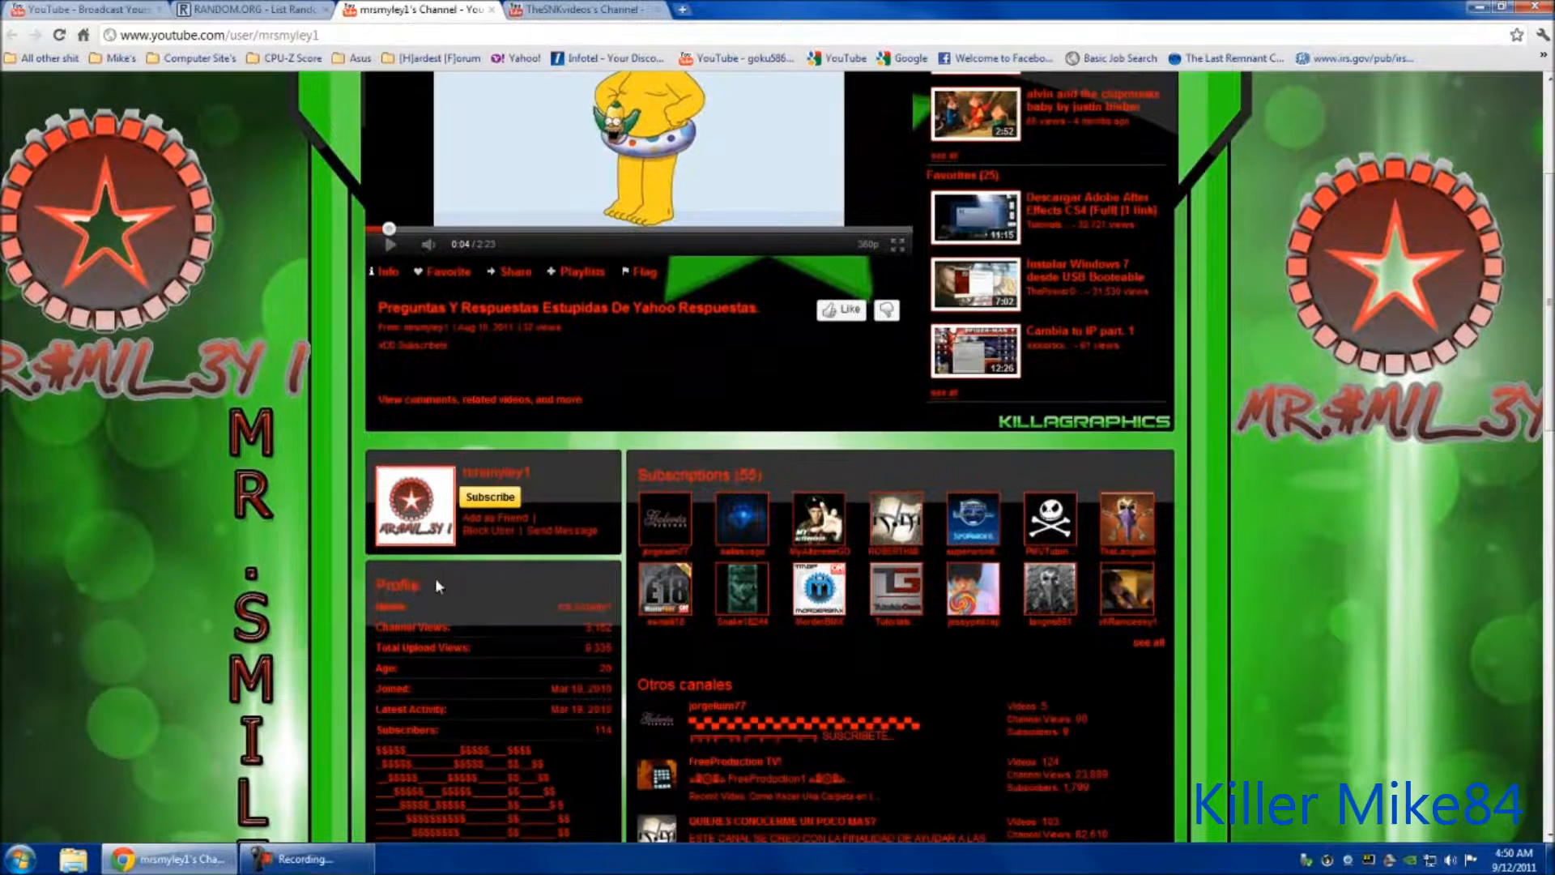
scroll(down, 3)
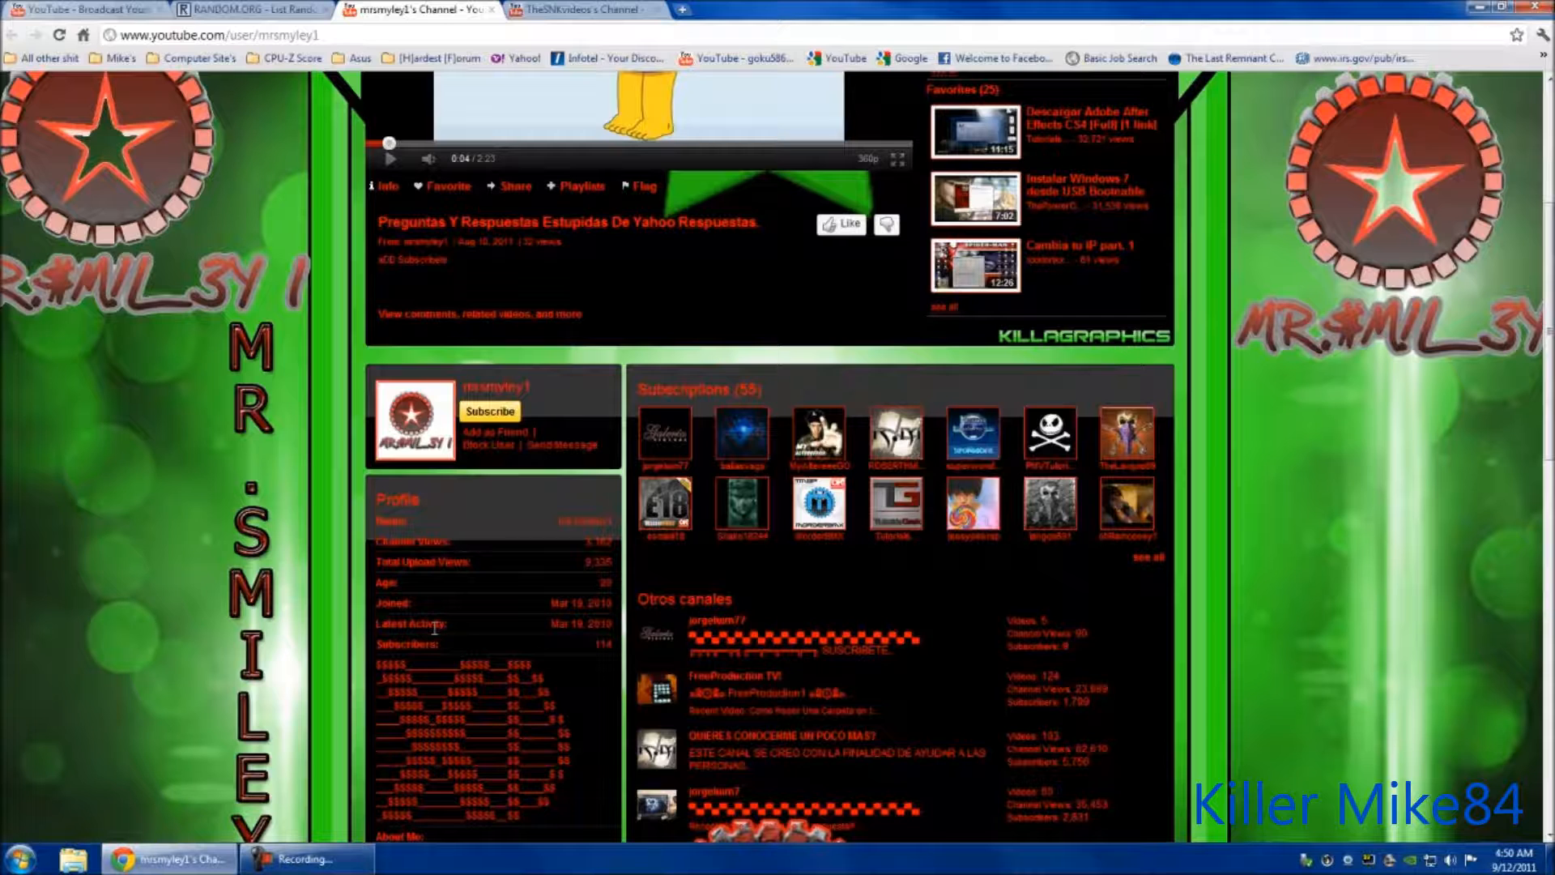
mouse_move(520, 558)
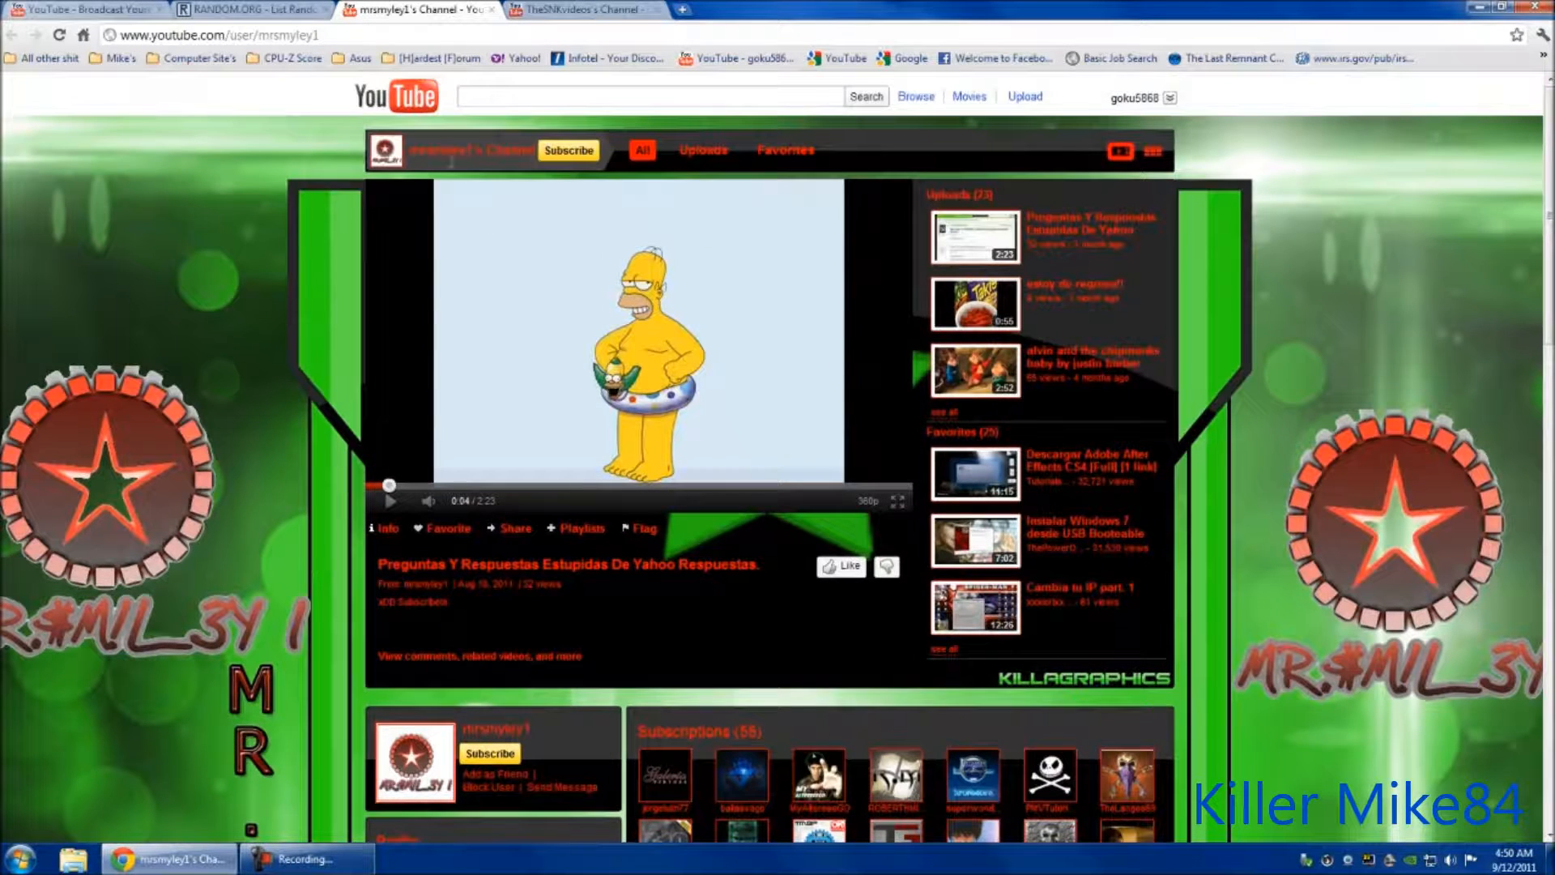
click(579, 10)
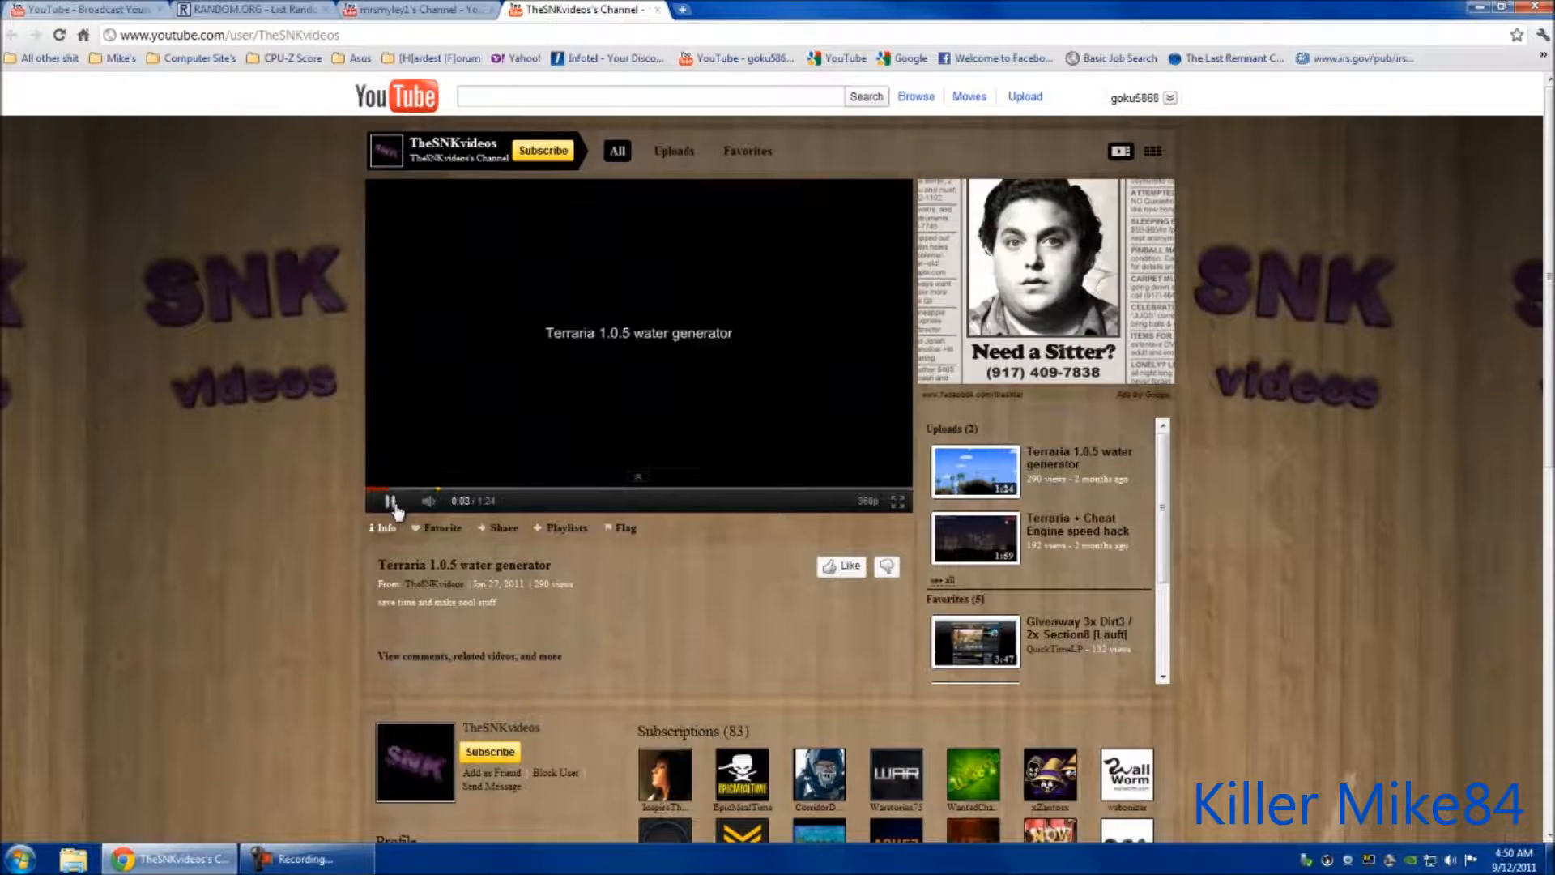
Step: Pause the Terraria 1.0.5 water generator video and scroll through TheSNKvideos' profile
click(391, 501)
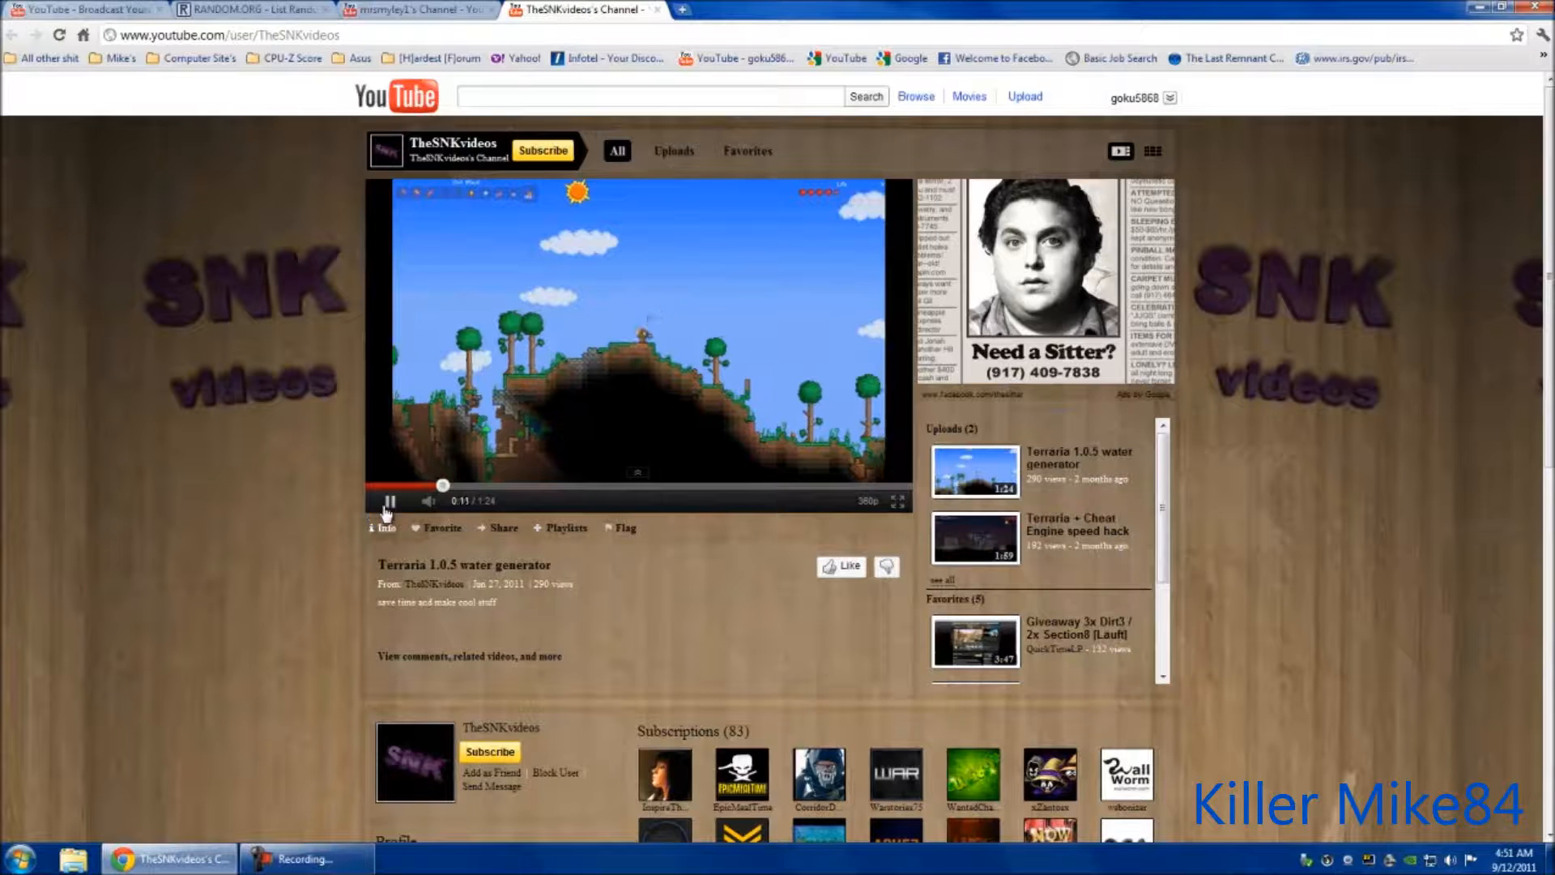
scroll(down, 3)
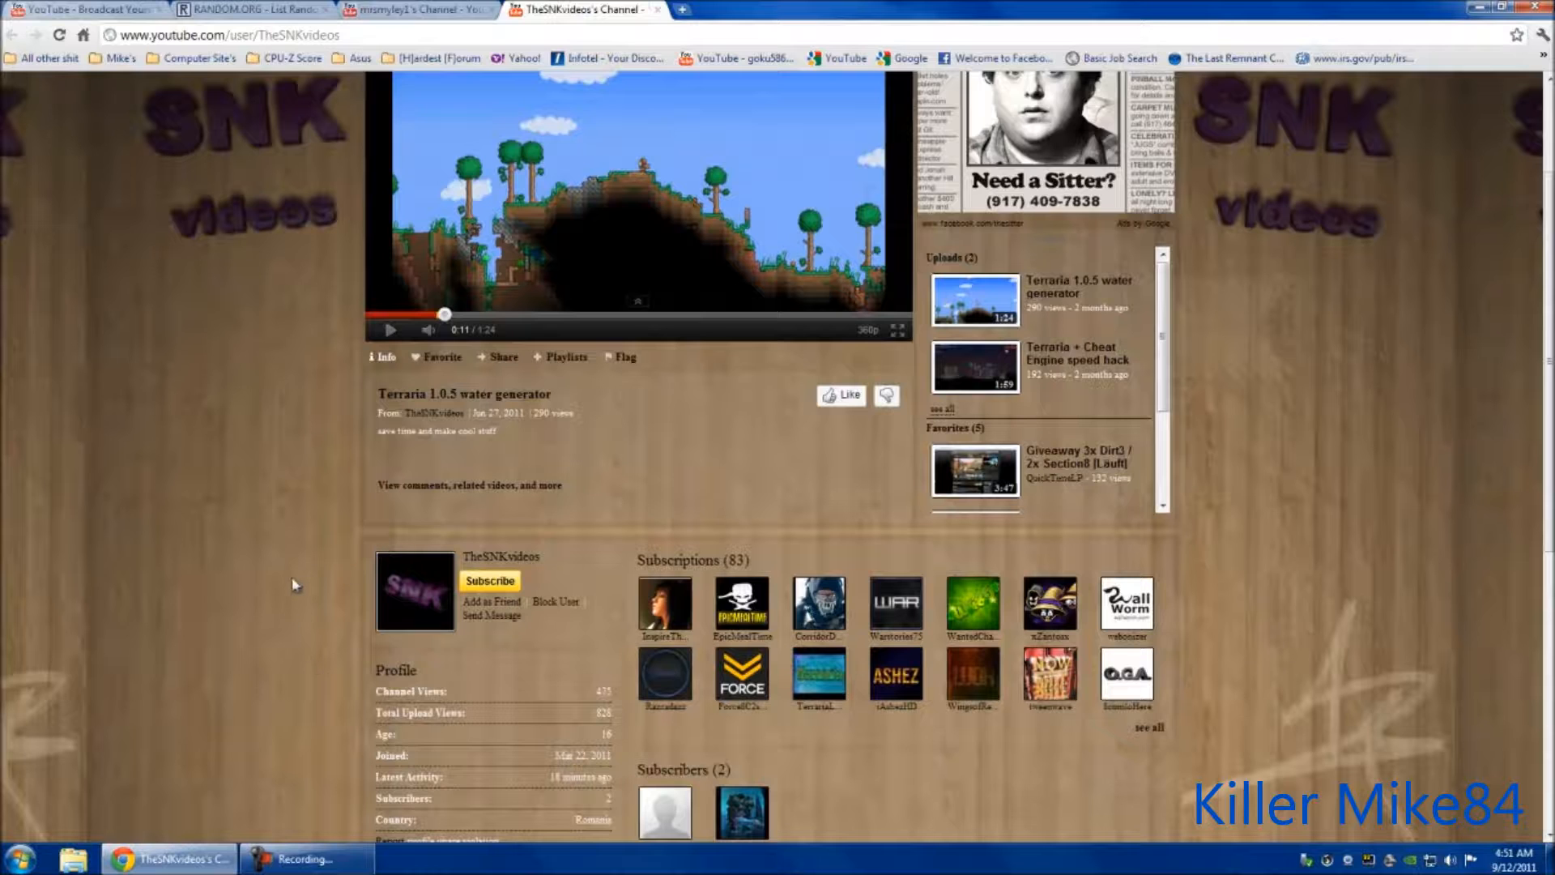
scroll(down, 3)
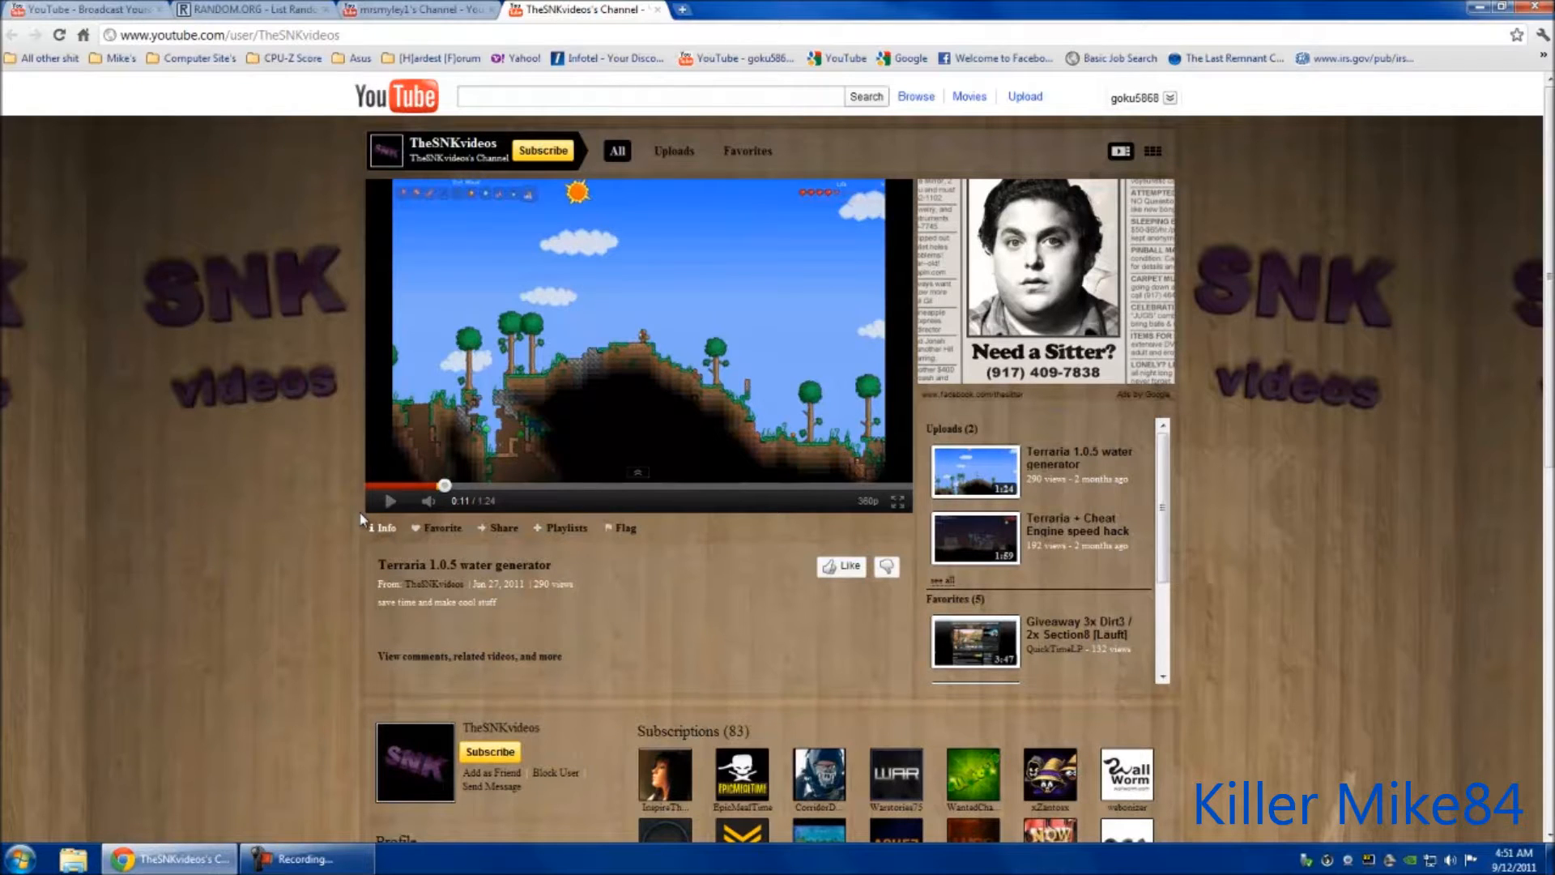
mouse_move(256, 21)
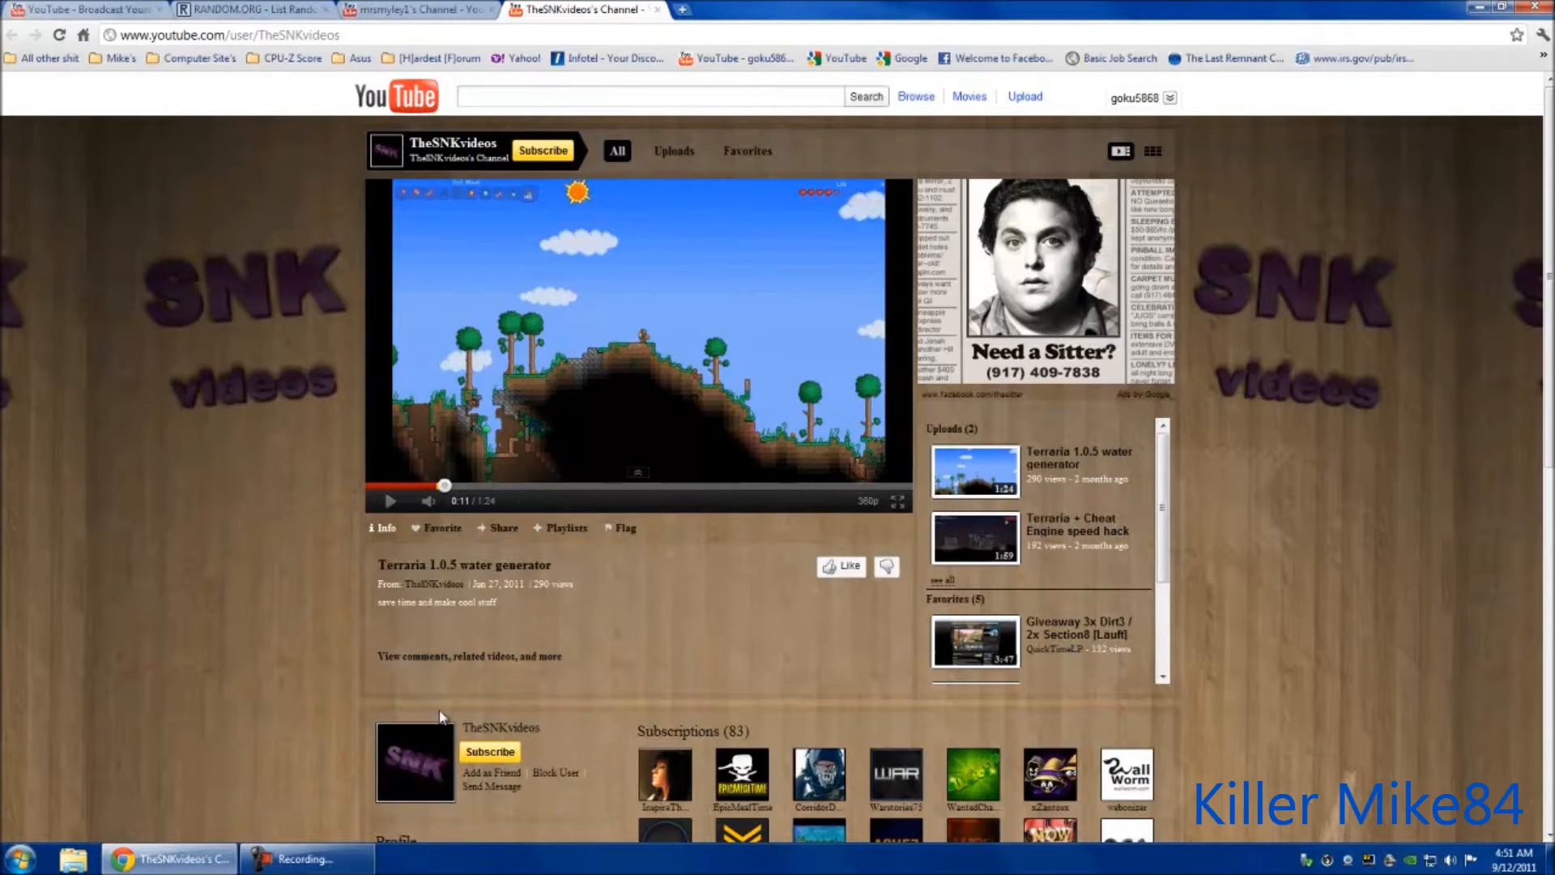
mouse_move(453, 705)
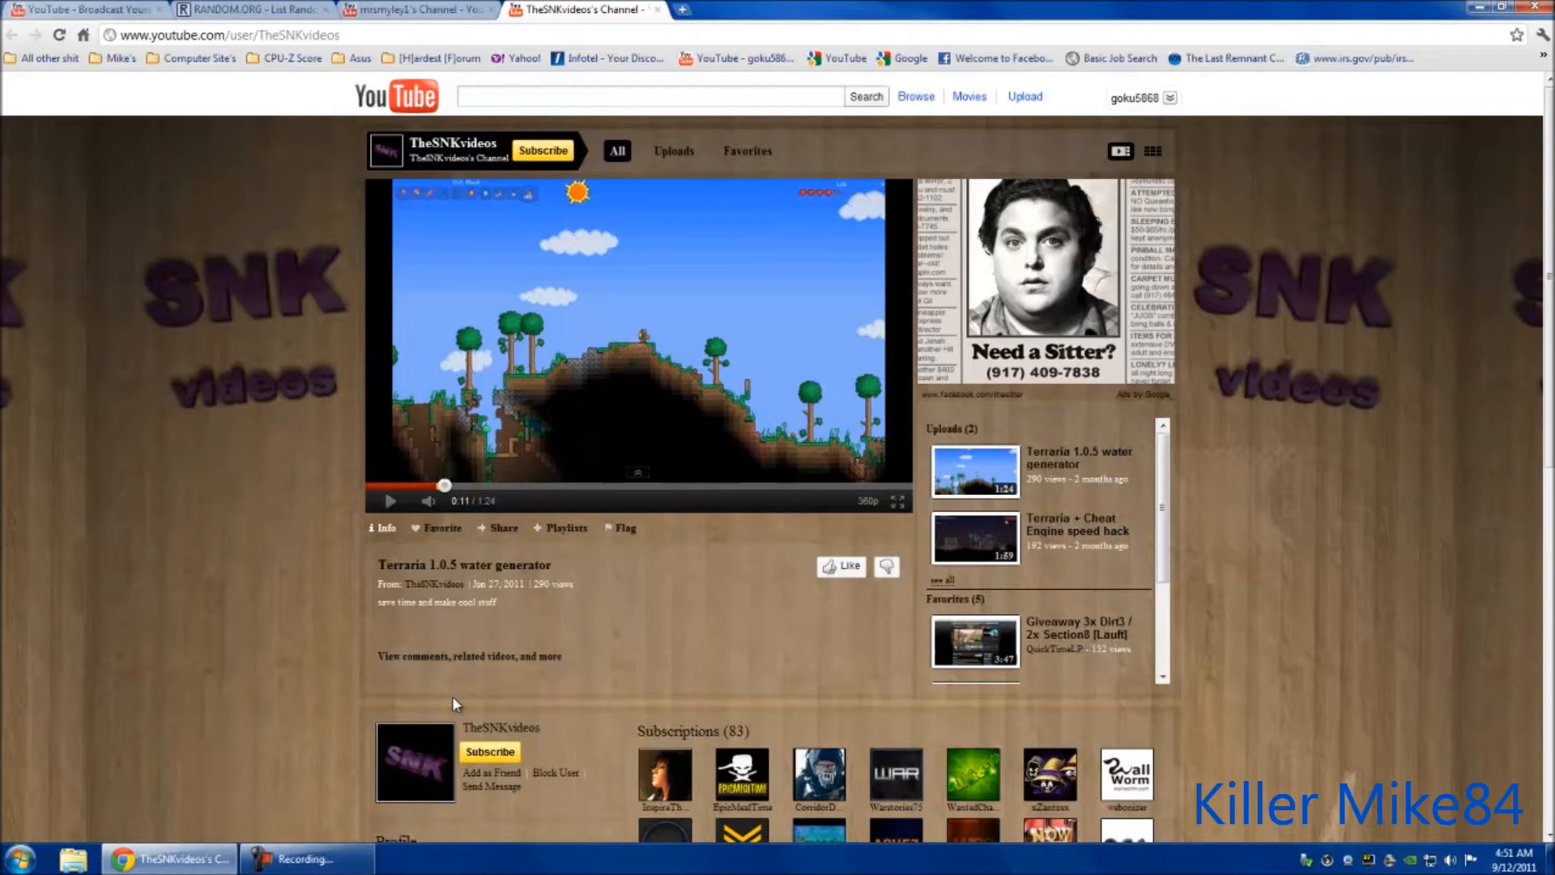
mouse_move(439, 622)
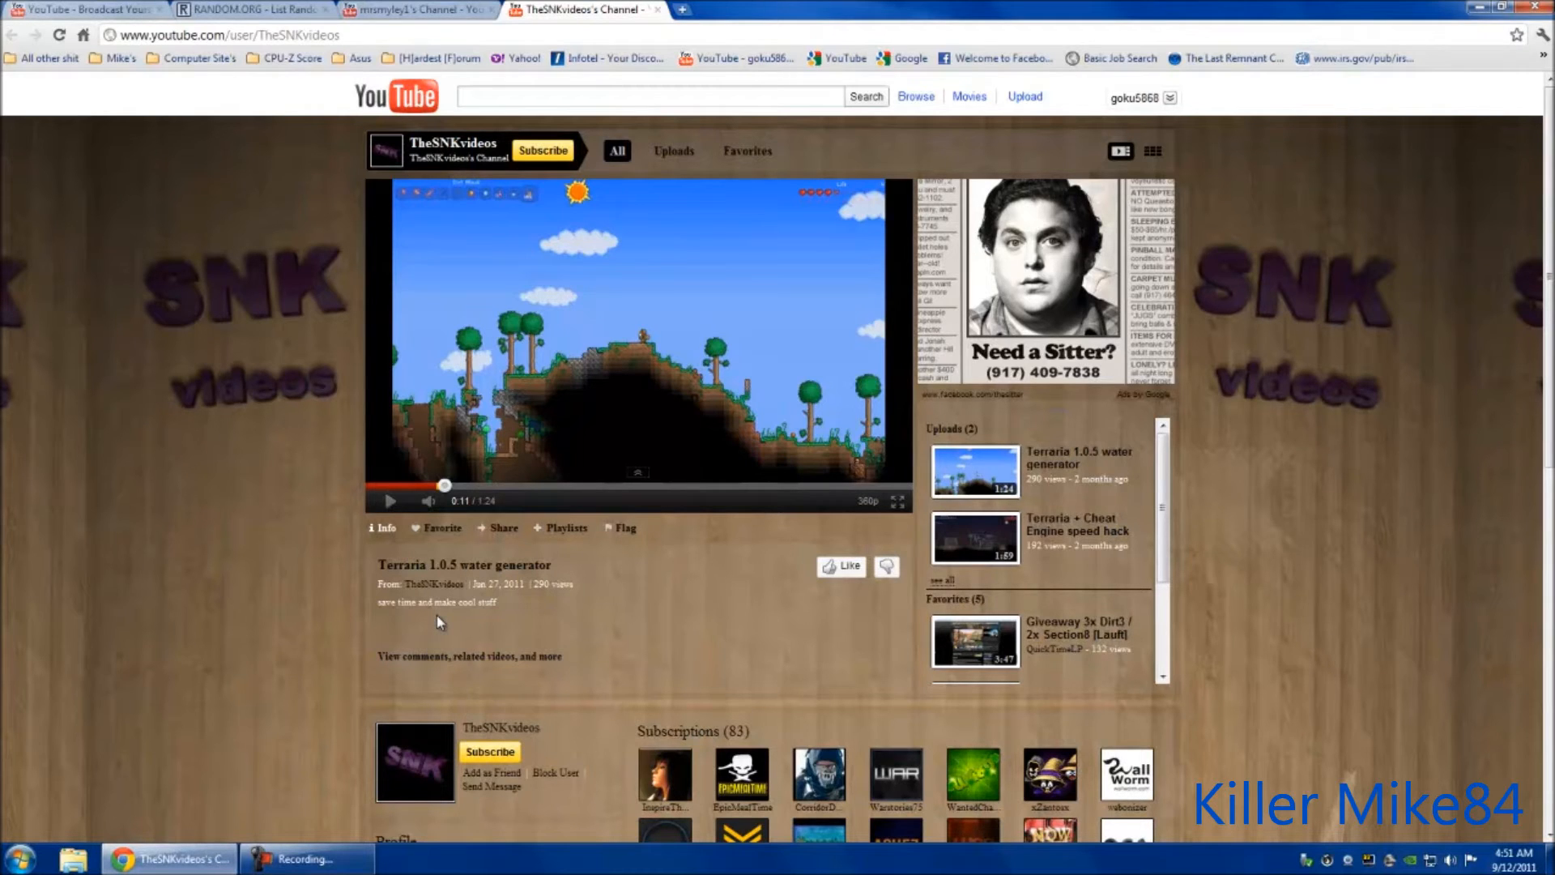